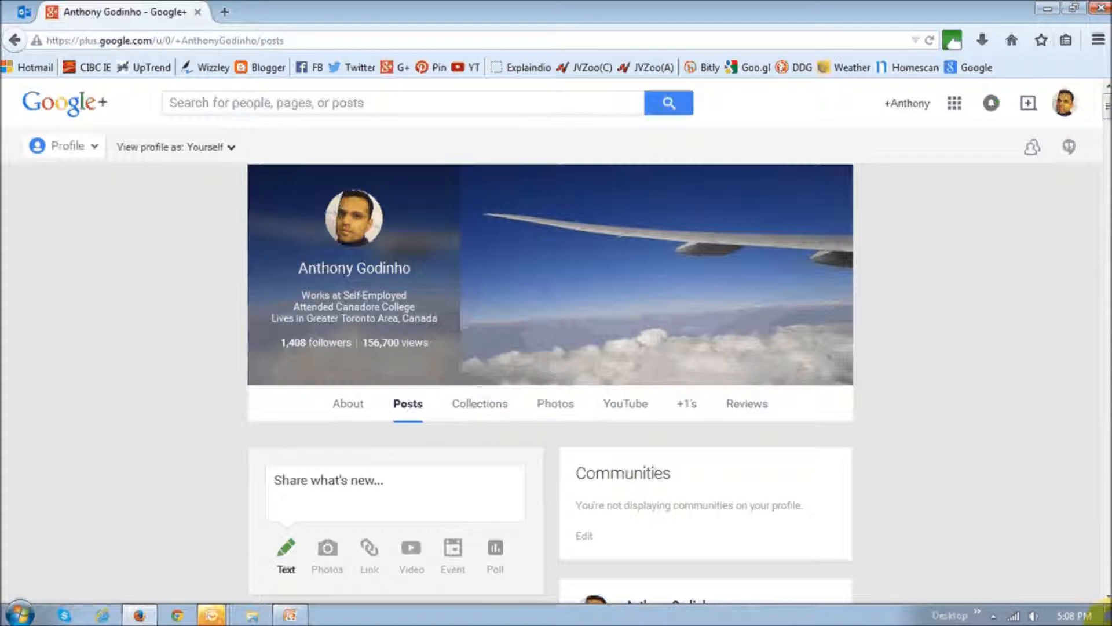
pyautogui.moveTo(479, 403)
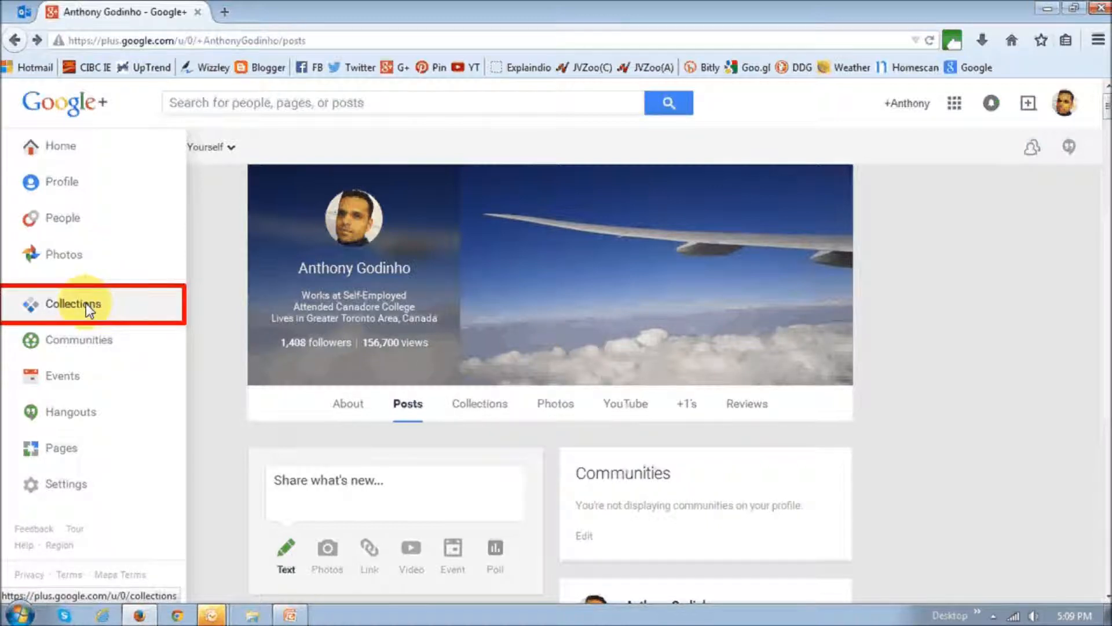
# Go to Collections and open the Create a collection welcome page
pyautogui.click(71, 304)
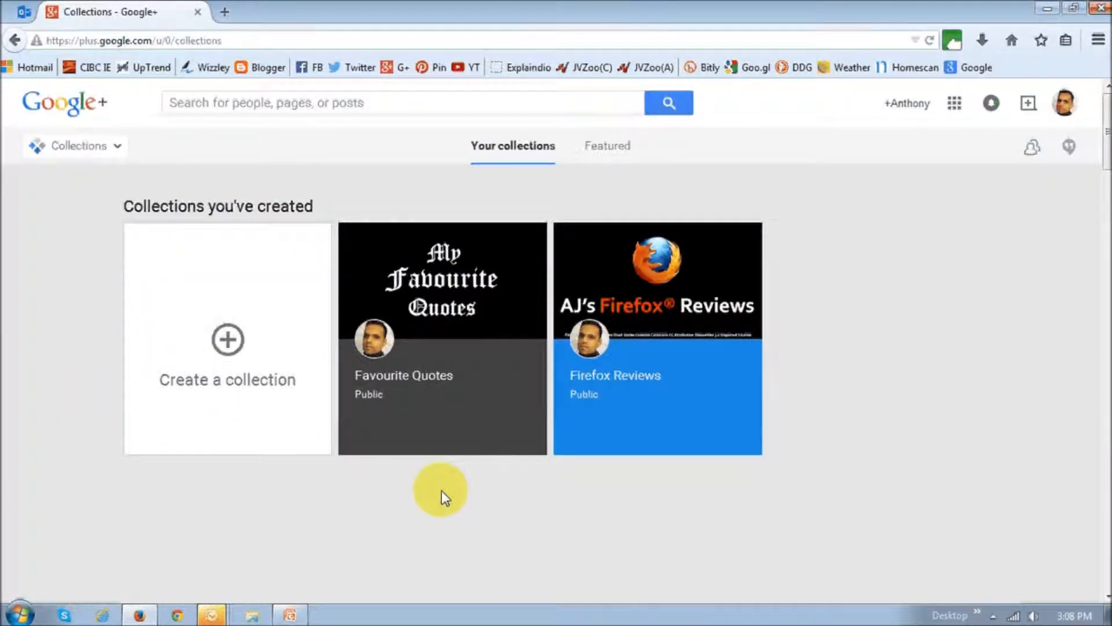
pyautogui.moveTo(451, 500)
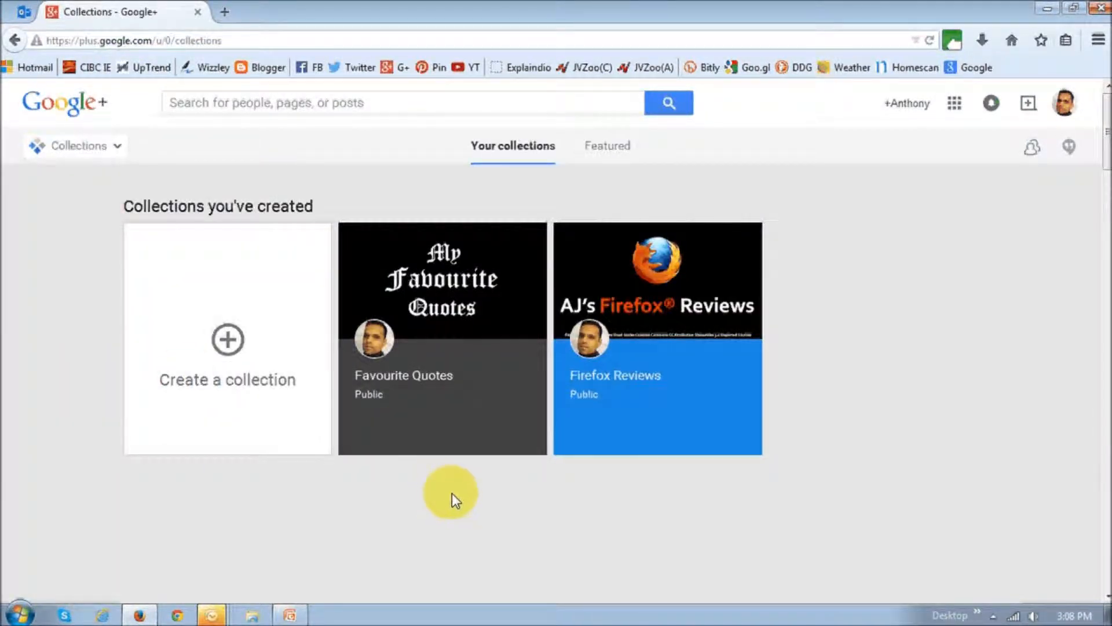
pyautogui.moveTo(228, 344)
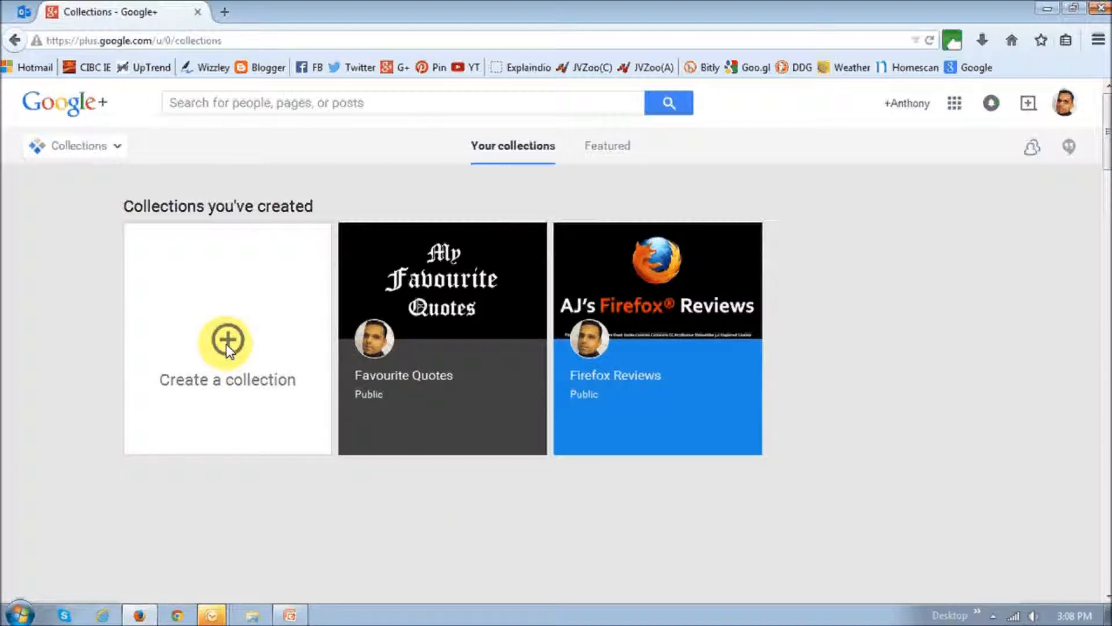
pyautogui.click(227, 341)
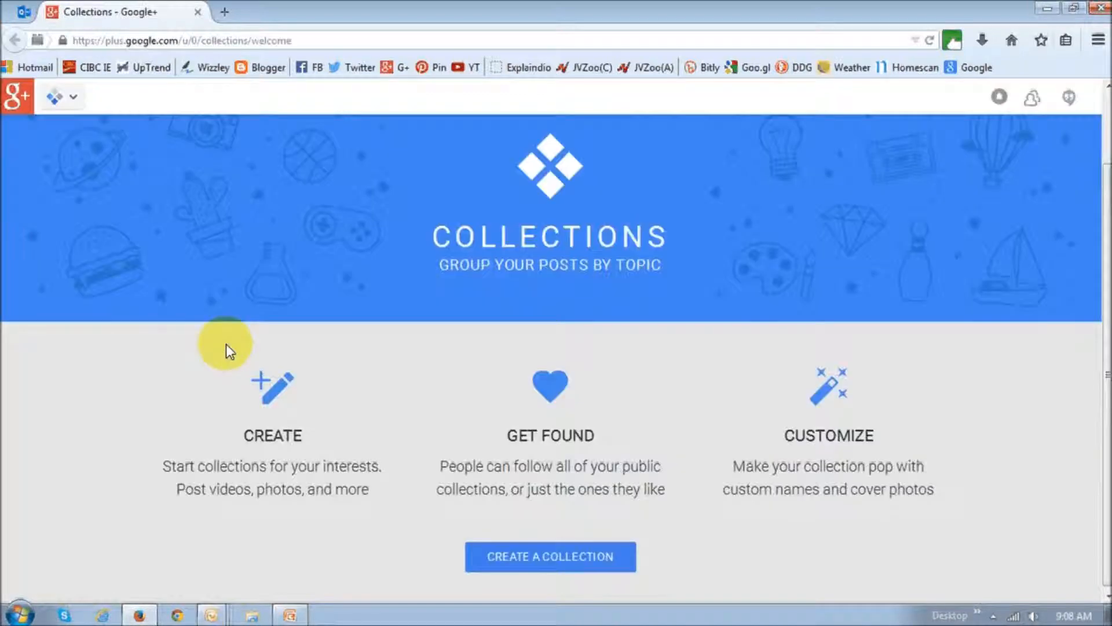
pyautogui.moveTo(626, 564)
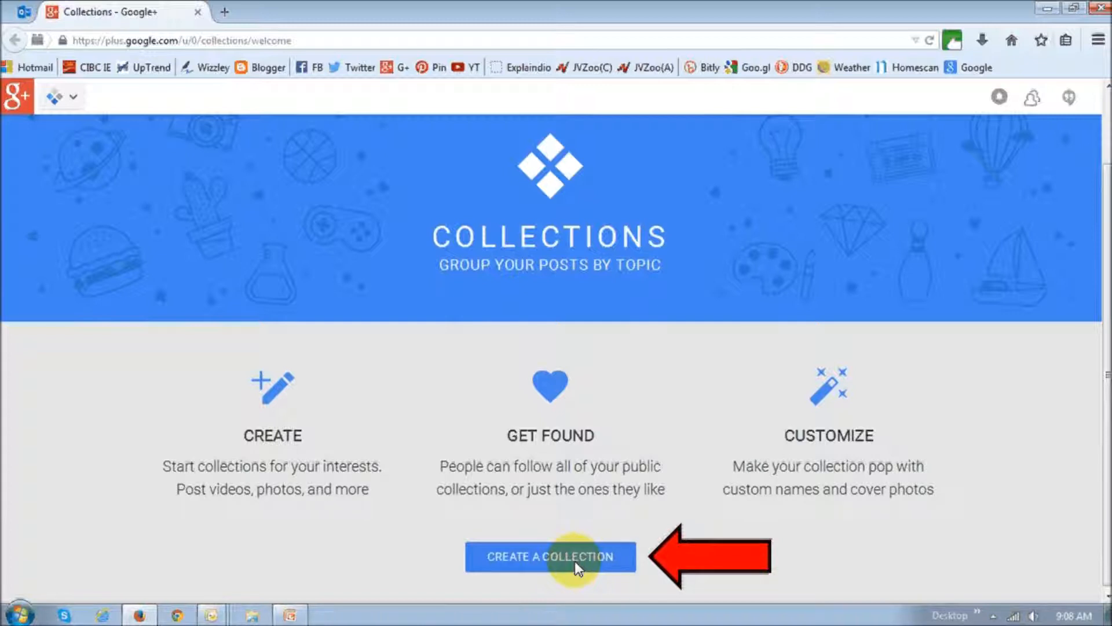
# Create a collection named 'Firefox Reviews', visible to Public
pyautogui.click(549, 556)
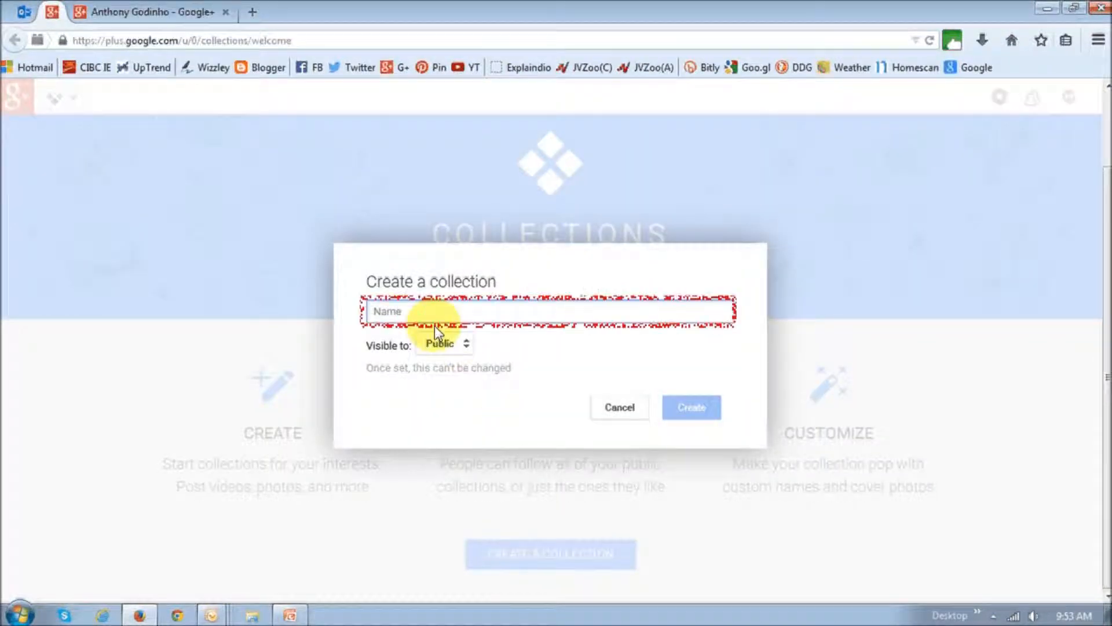
pyautogui.click(548, 311)
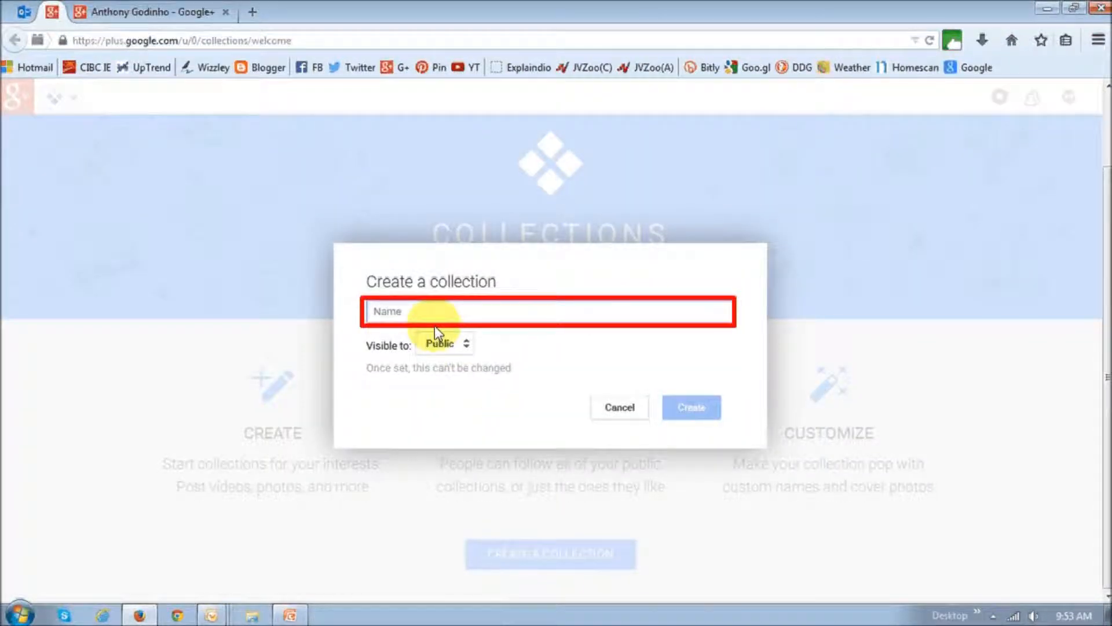
pyautogui.write('Firefox Reviews')
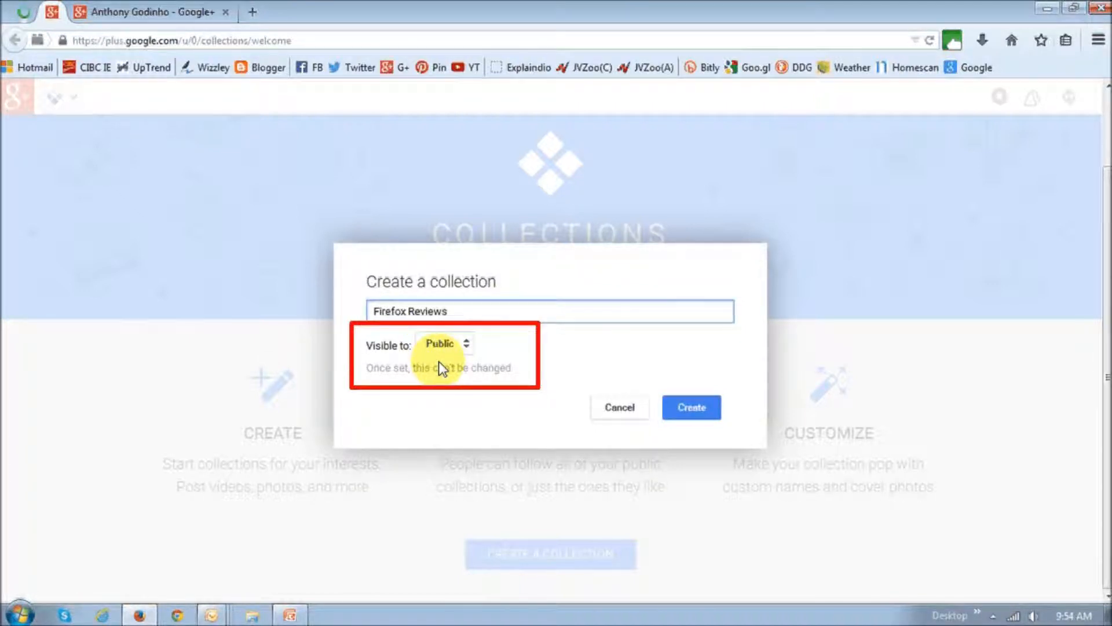
pyautogui.moveTo(439, 381)
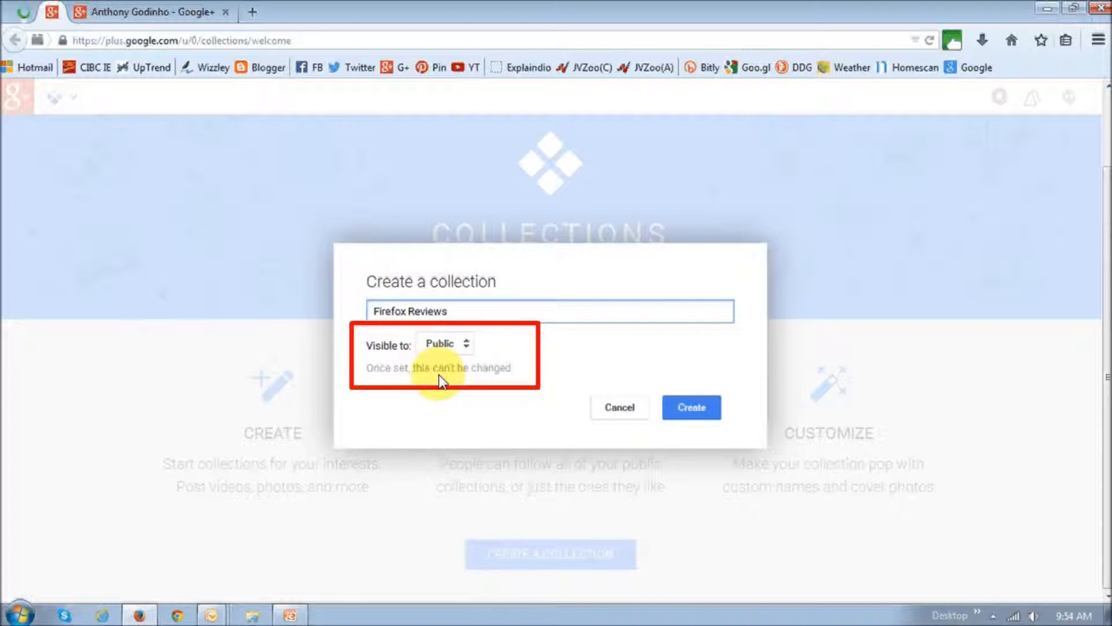
pyautogui.moveTo(606, 404)
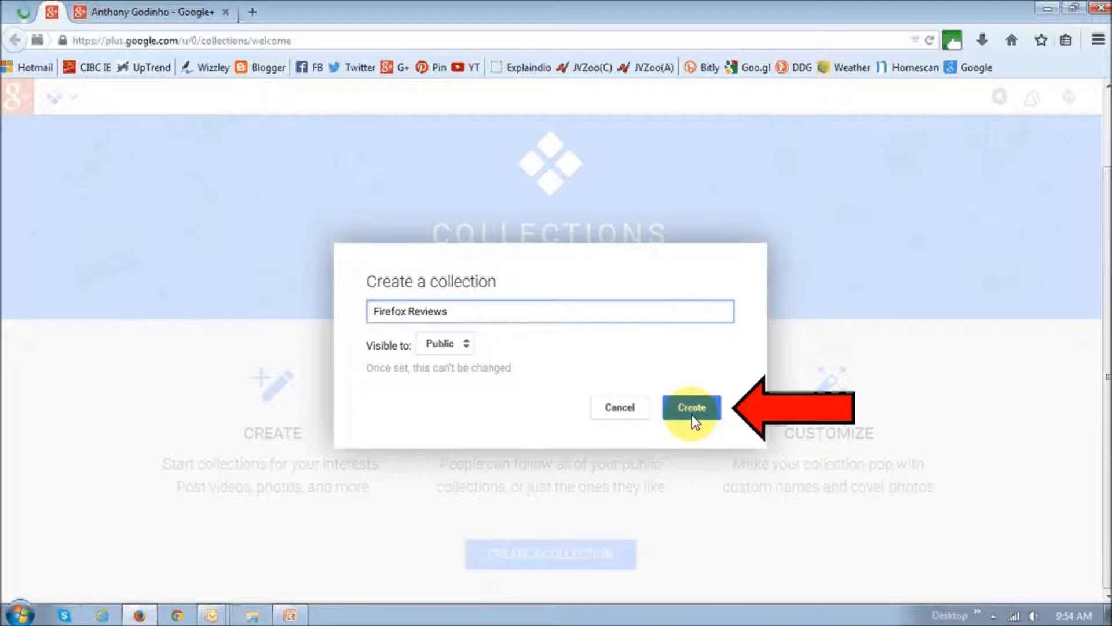
pyautogui.click(690, 407)
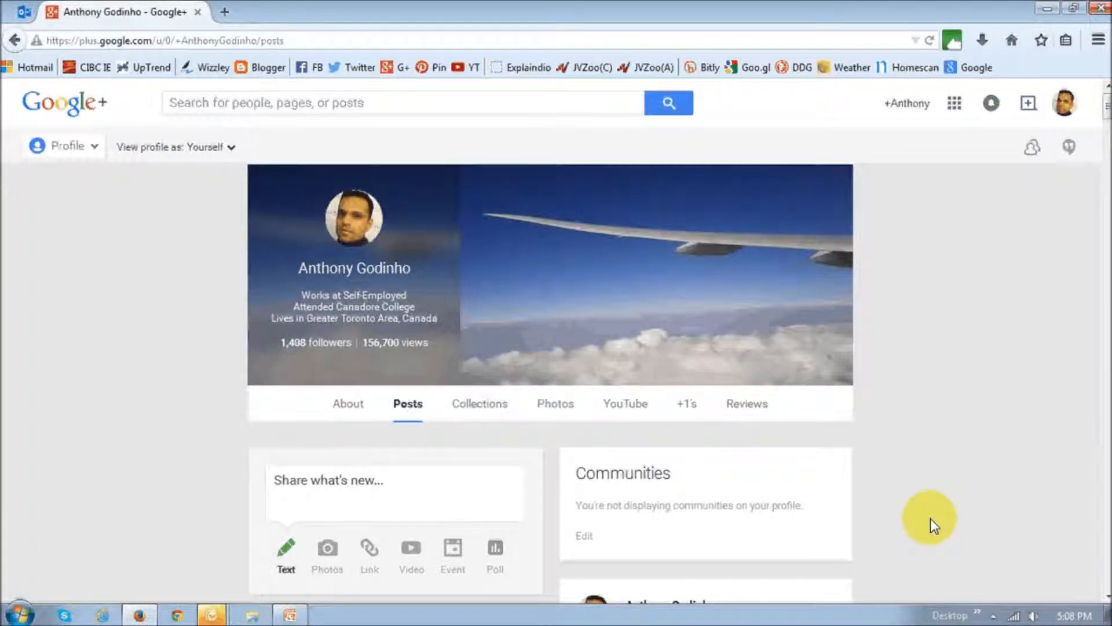
pyautogui.moveTo(838, 511)
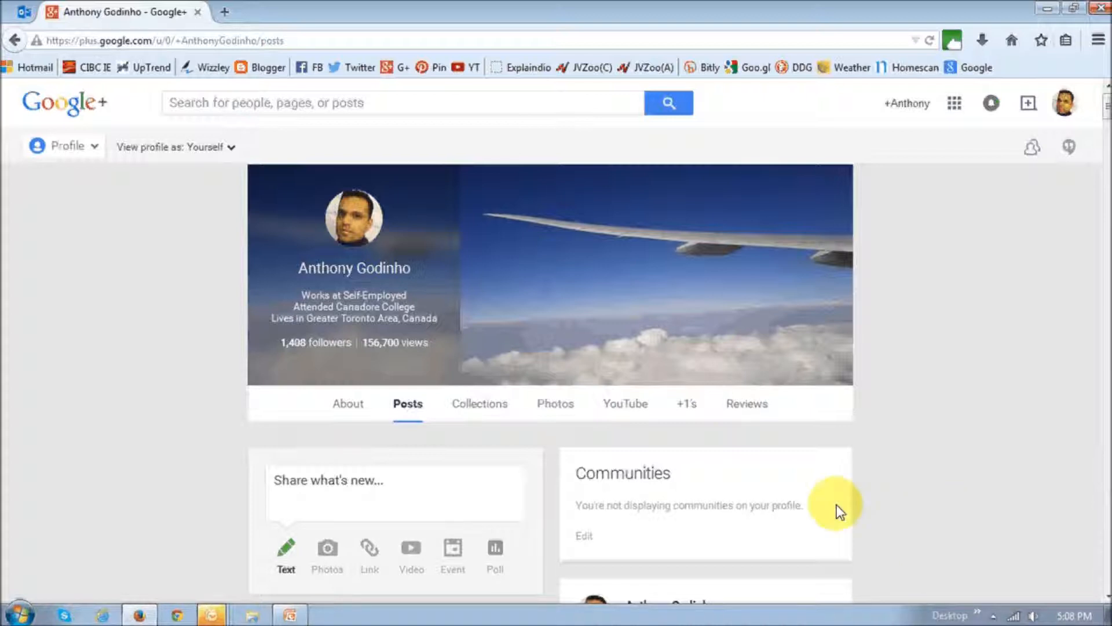
# Scroll the profile Posts page down to the Firefox 36 Review 2015 post
pyautogui.scroll(-3)
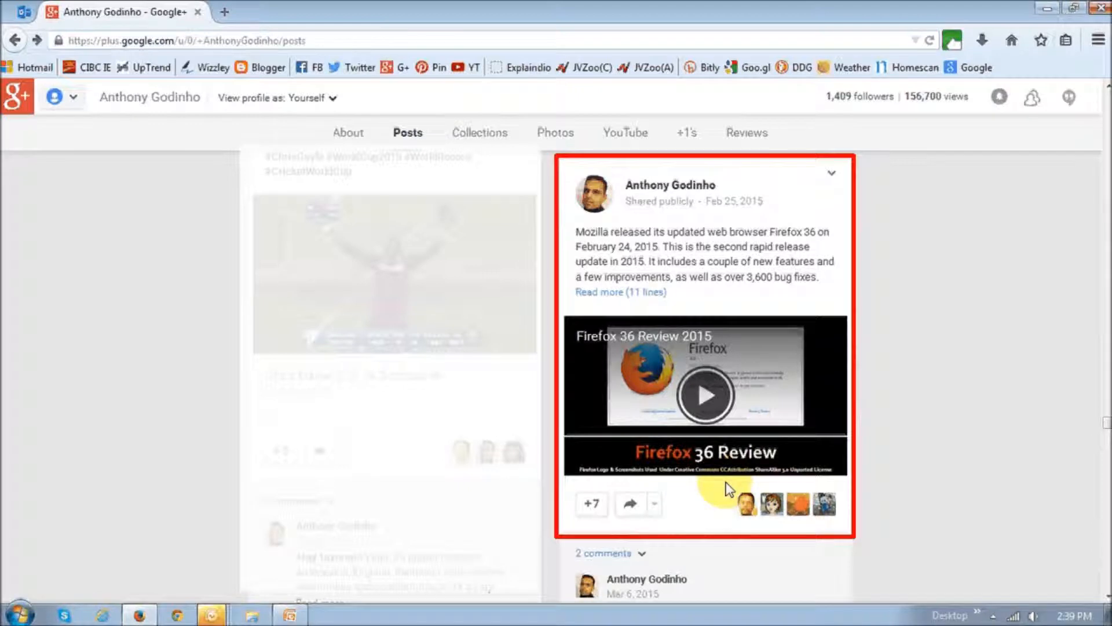
pyautogui.moveTo(725, 484)
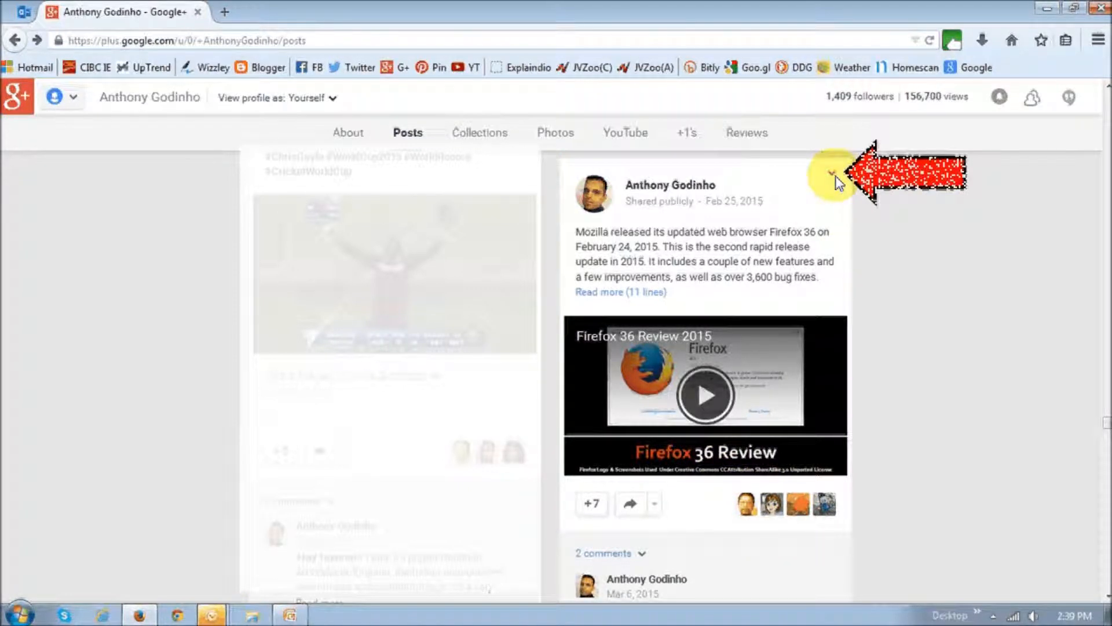
# Move the Firefox 36 Review post into the 'Firefox Reviews' collection
pyautogui.click(833, 174)
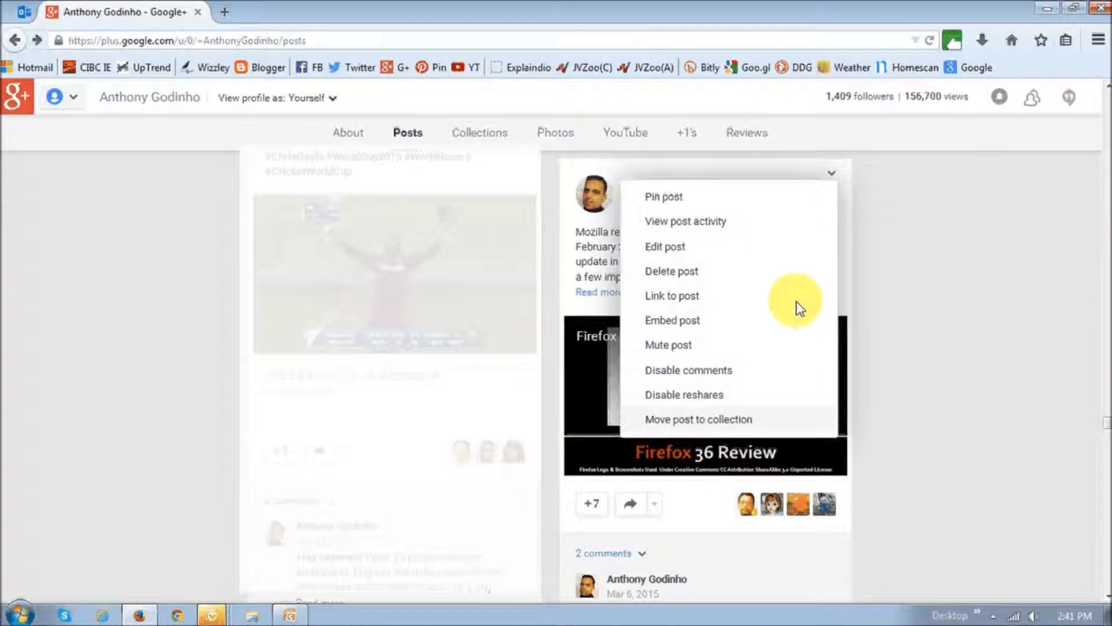
pyautogui.moveTo(777, 426)
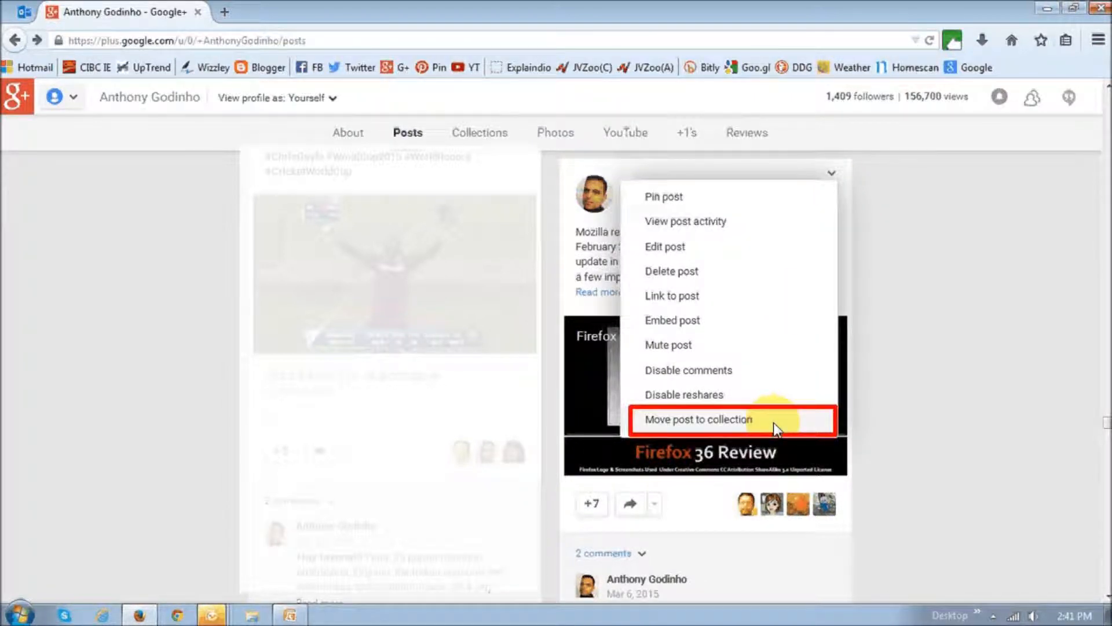
pyautogui.click(698, 418)
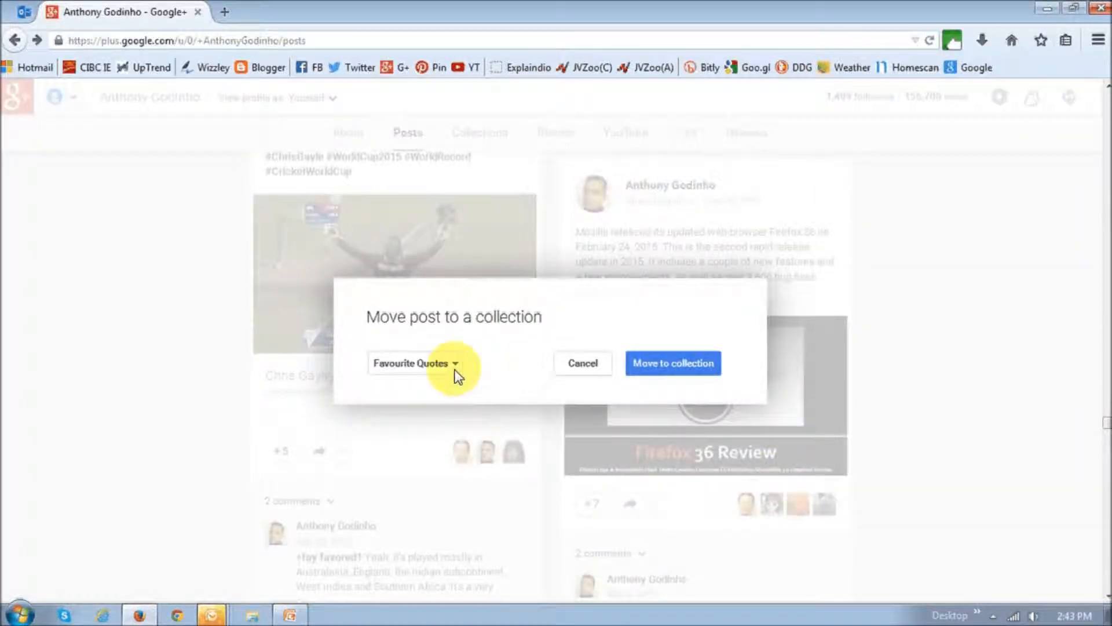
pyautogui.click(415, 363)
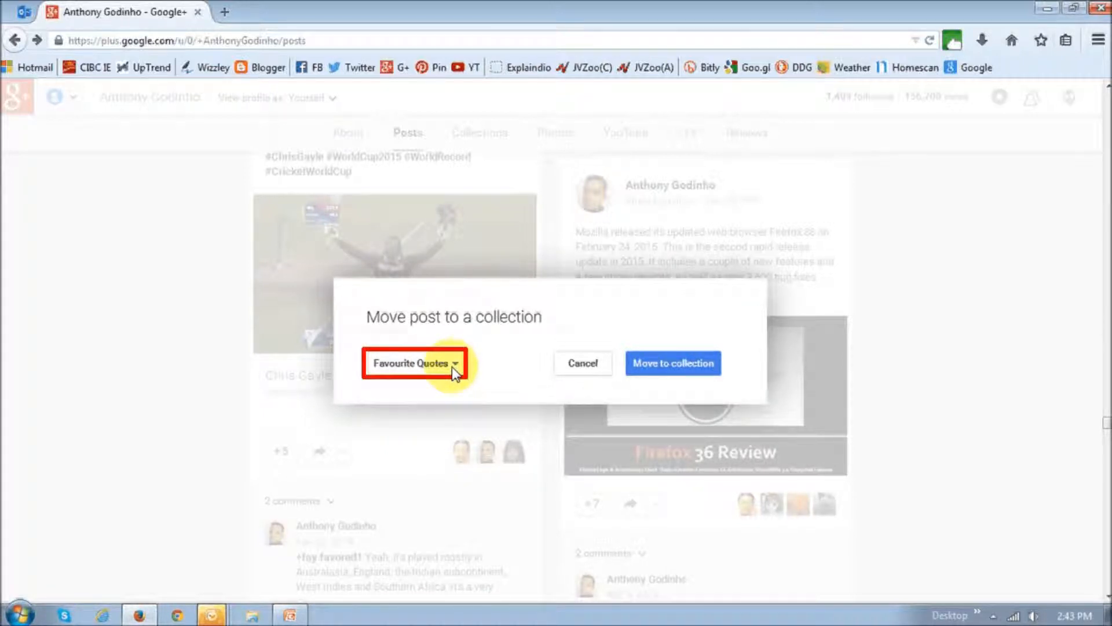
pyautogui.click(415, 362)
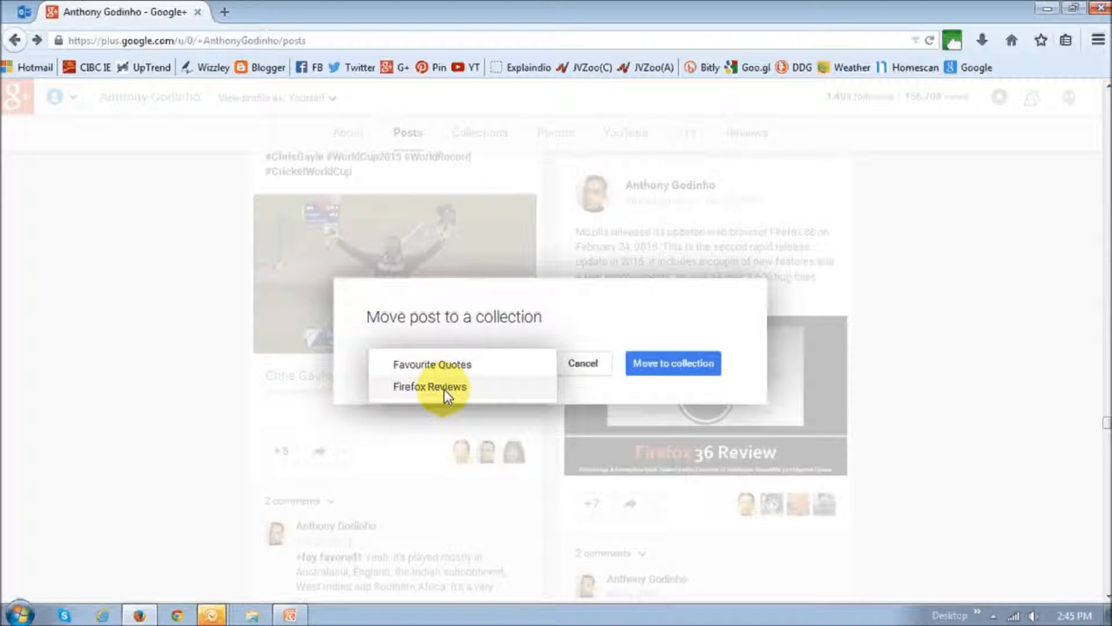
pyautogui.click(430, 386)
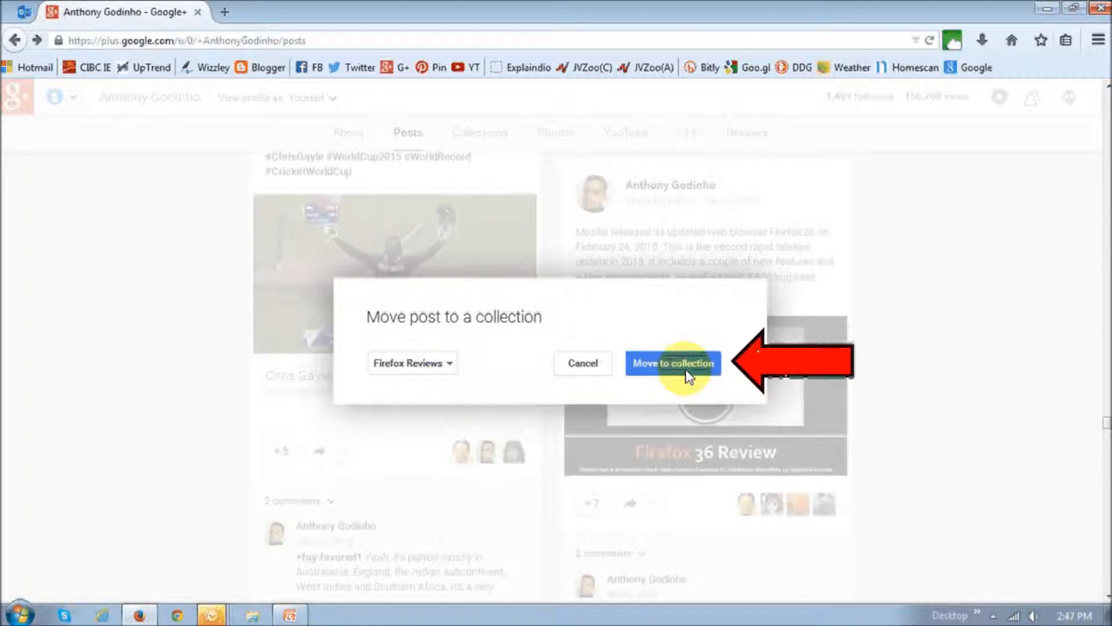
pyautogui.click(672, 362)
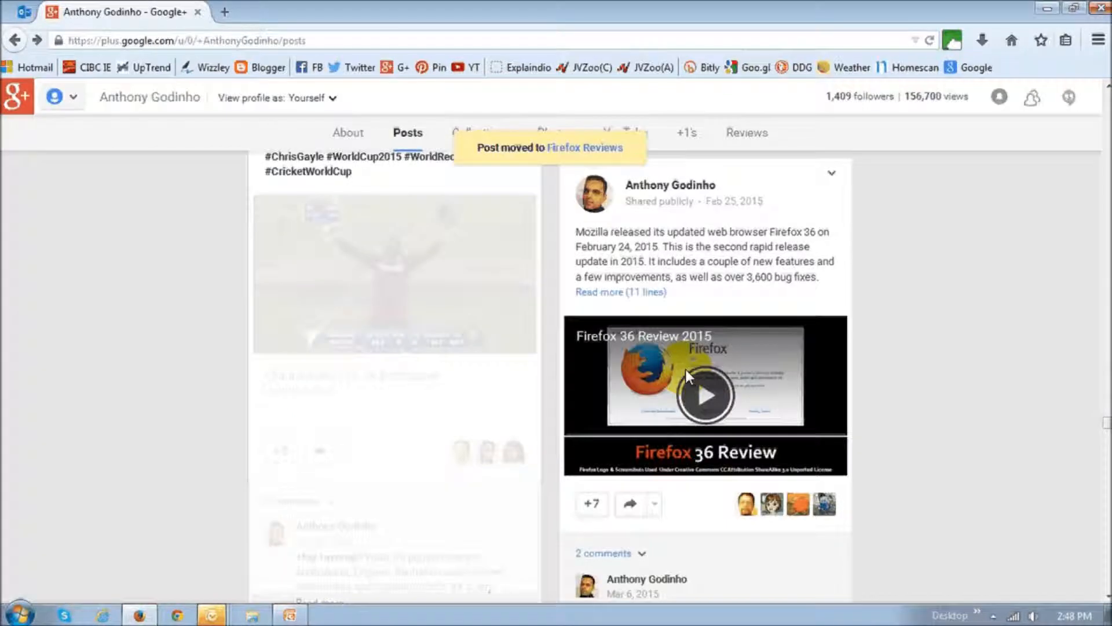
pyautogui.moveTo(569, 307)
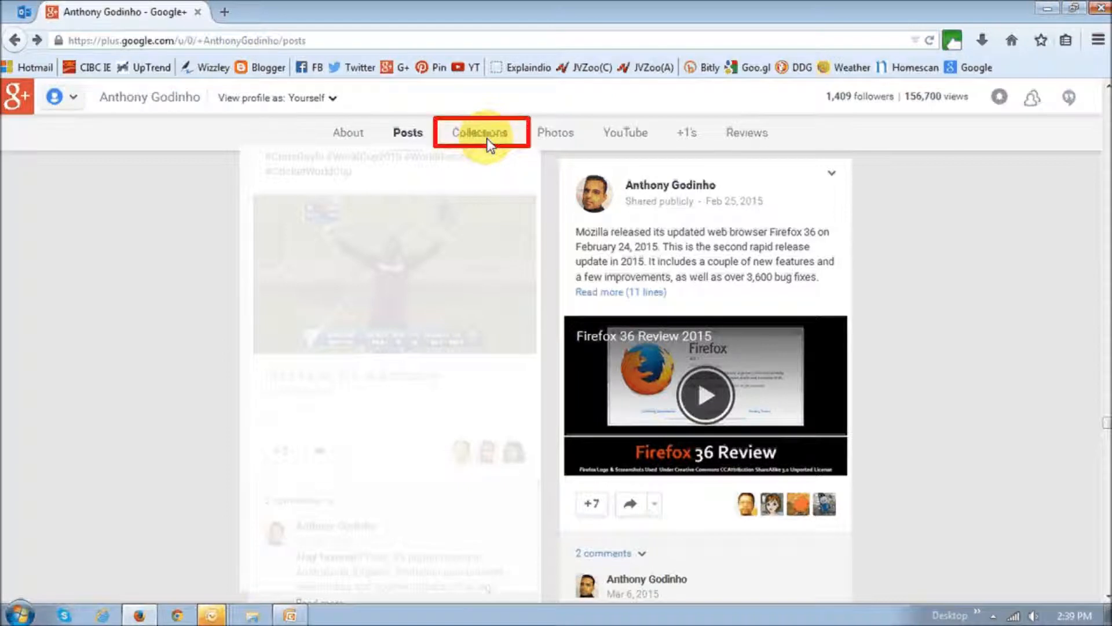
pyautogui.moveTo(480, 133)
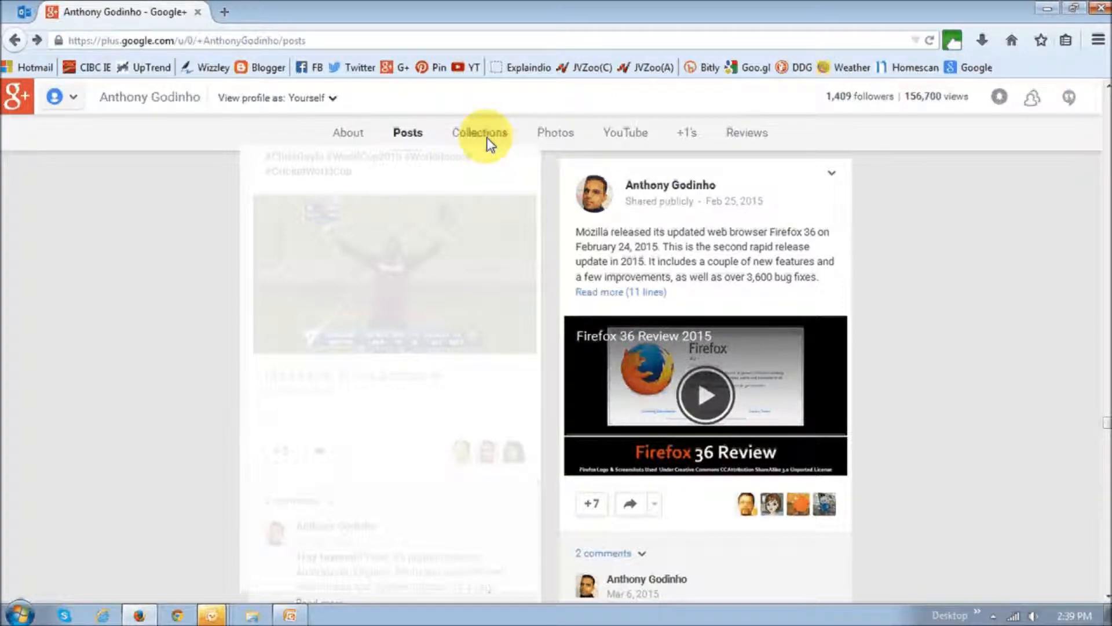
# Open the profile's Collections tab, listing Favourite Quotes and Firefox Reviews
pyautogui.click(479, 132)
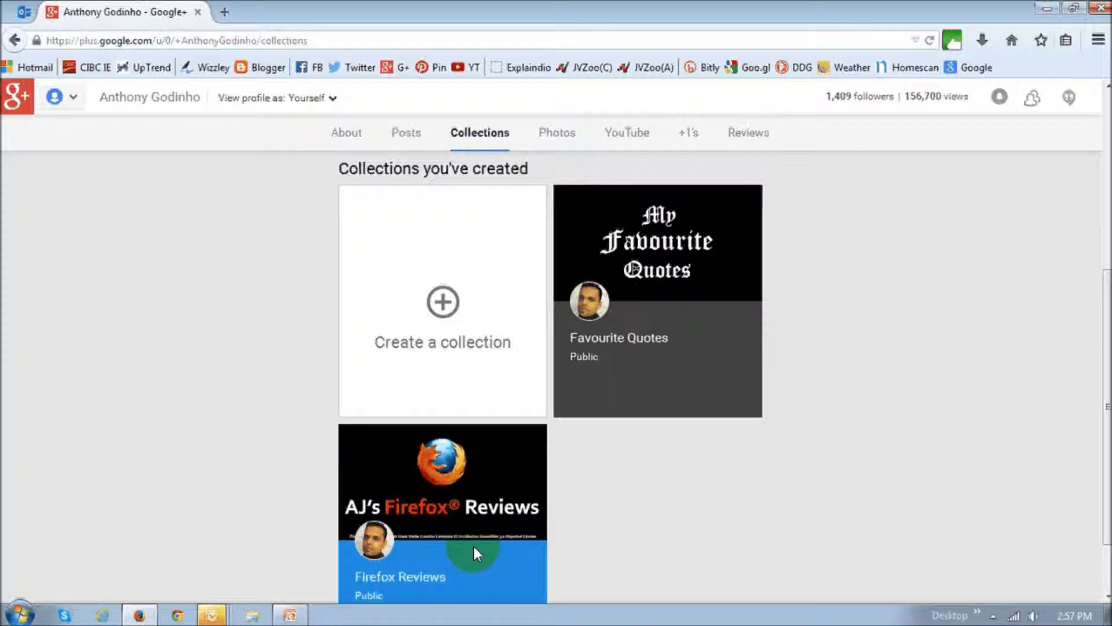
pyautogui.moveTo(469, 550)
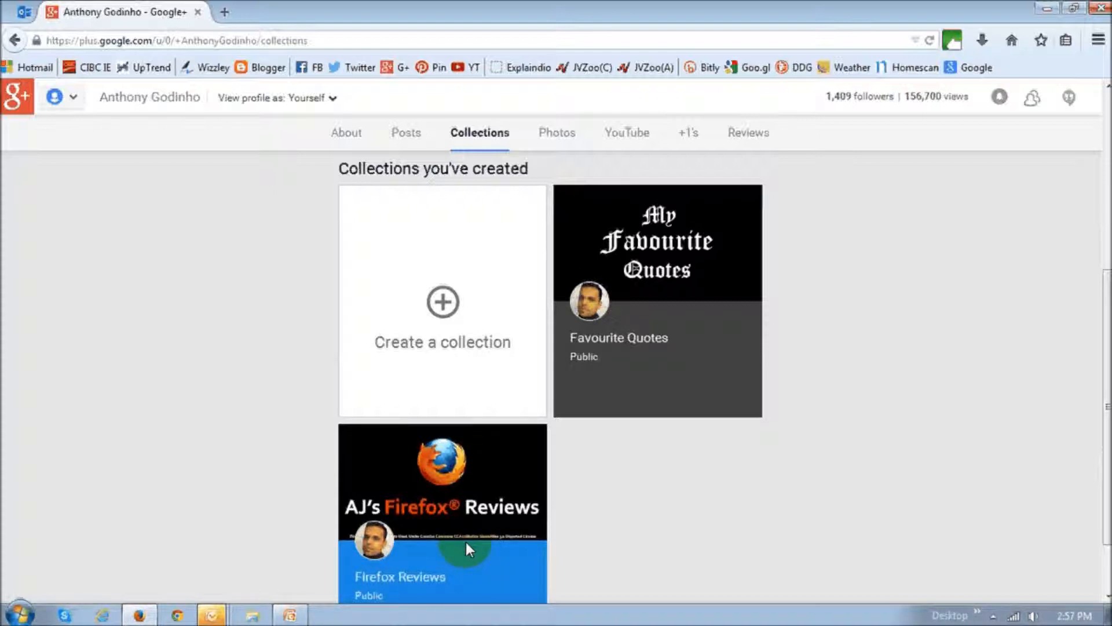